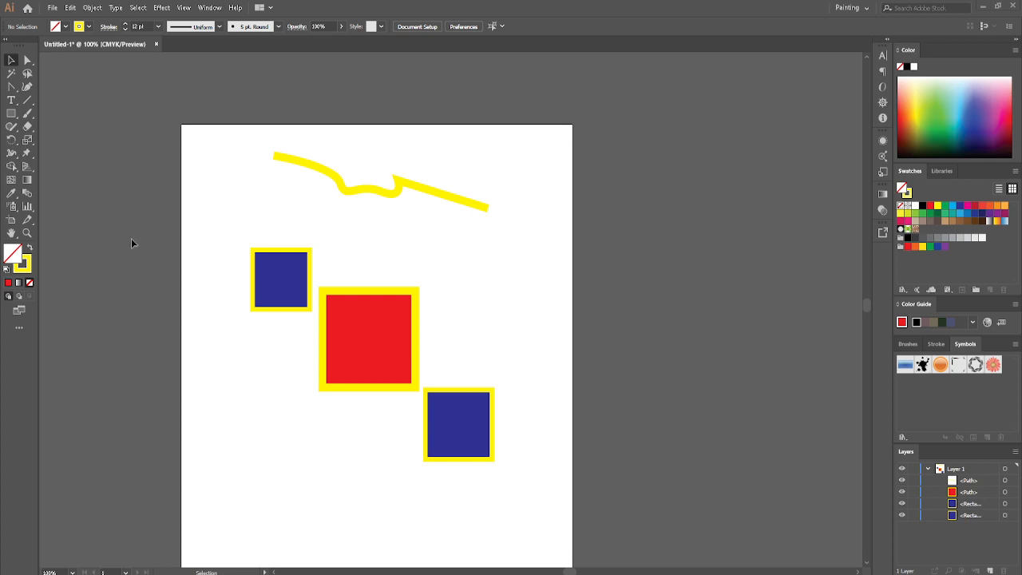
Step: Make the Curvature tool active for drawing smooth curves
left_click(32, 86)
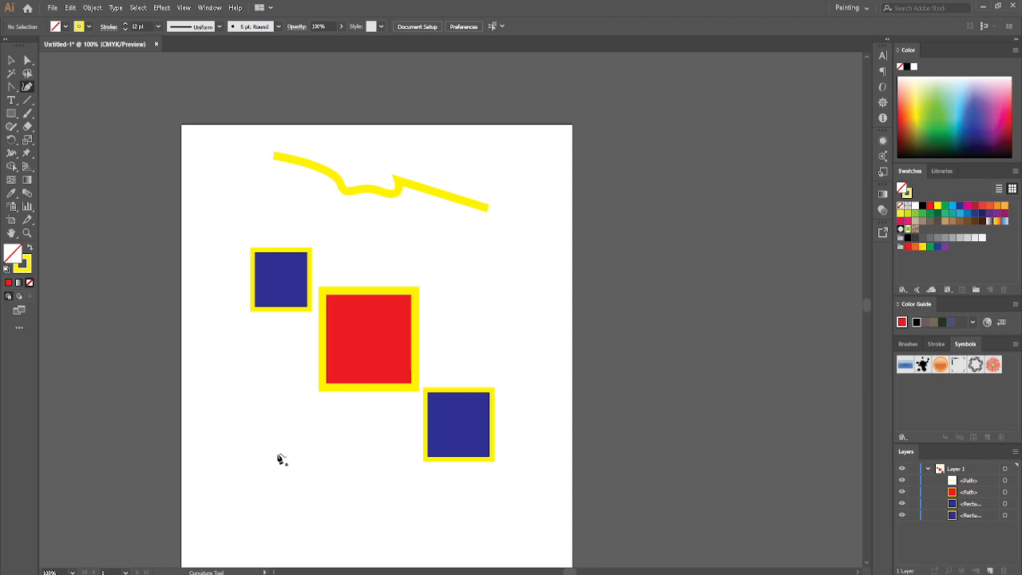
Step: Draw a looping yellow curve around the squares, finishing with a straight segment at lower right
left_click_drag(271, 450, 313, 490)
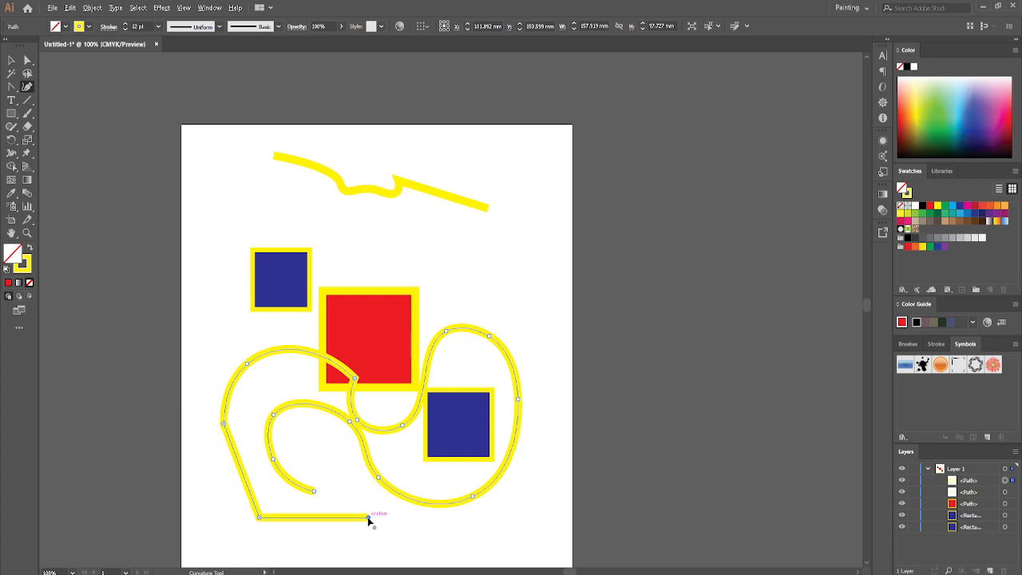
left_click(491, 534)
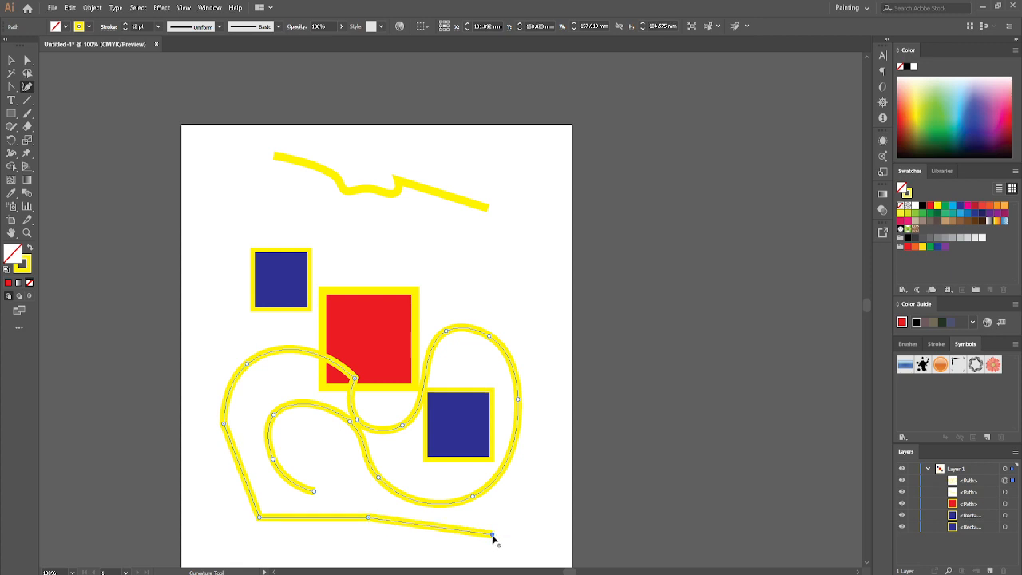